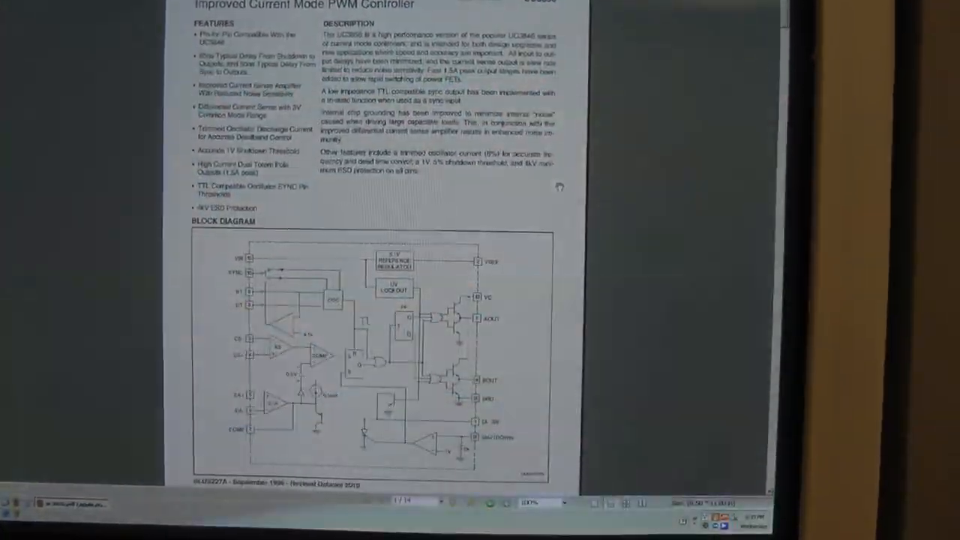
scroll("down", 3)
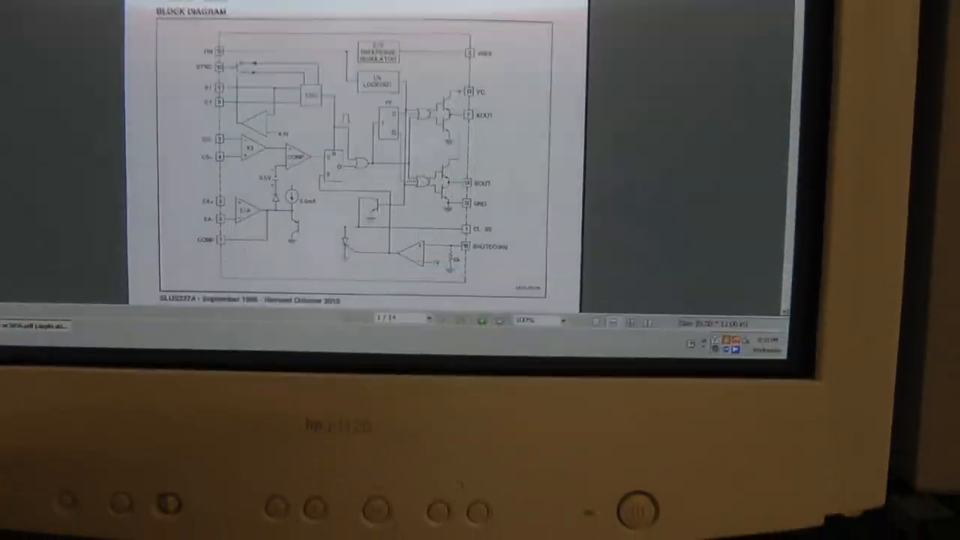
scroll("up", 3)
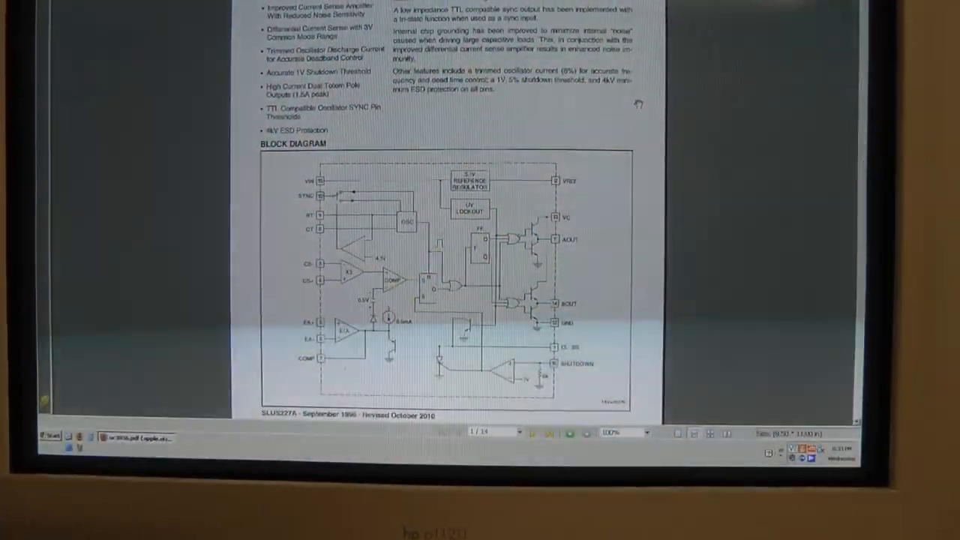
scroll("up", 3)
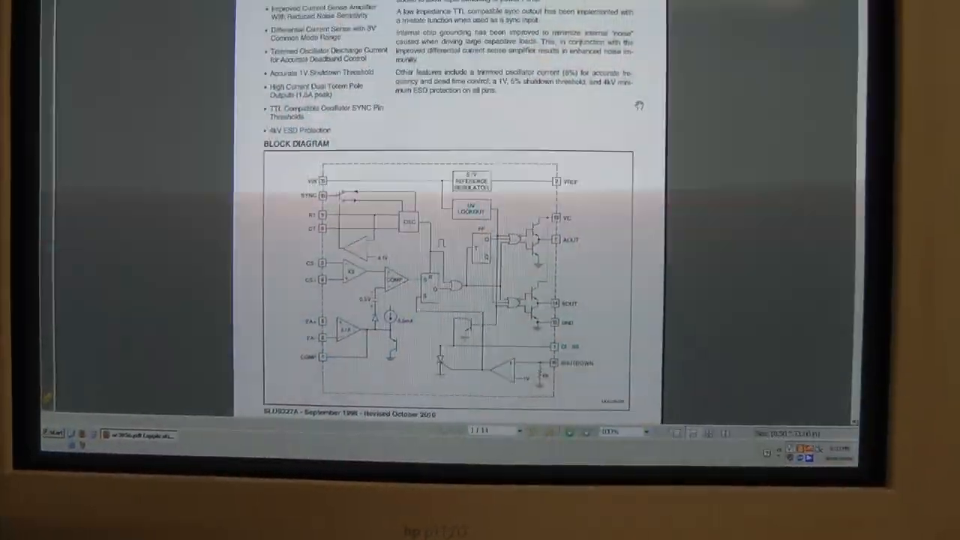
scroll("up", 3)
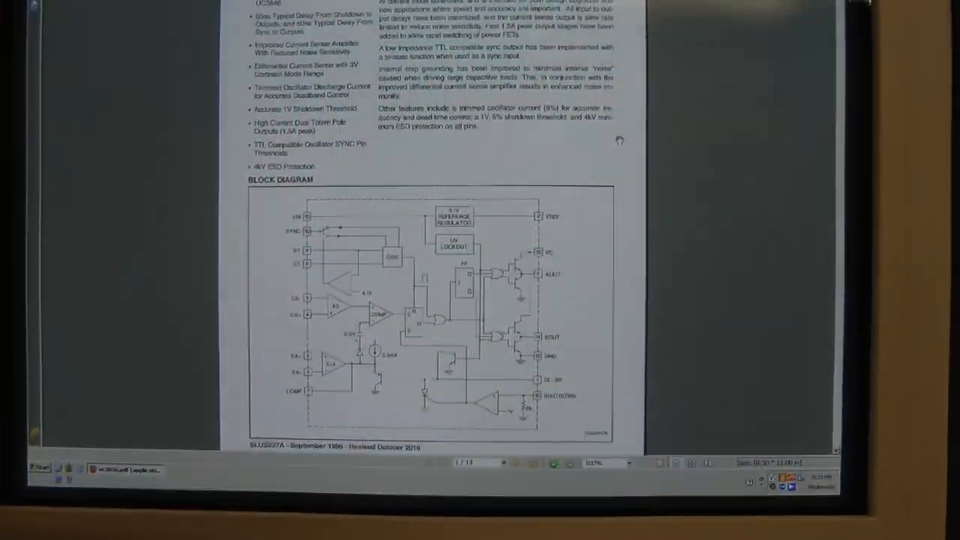